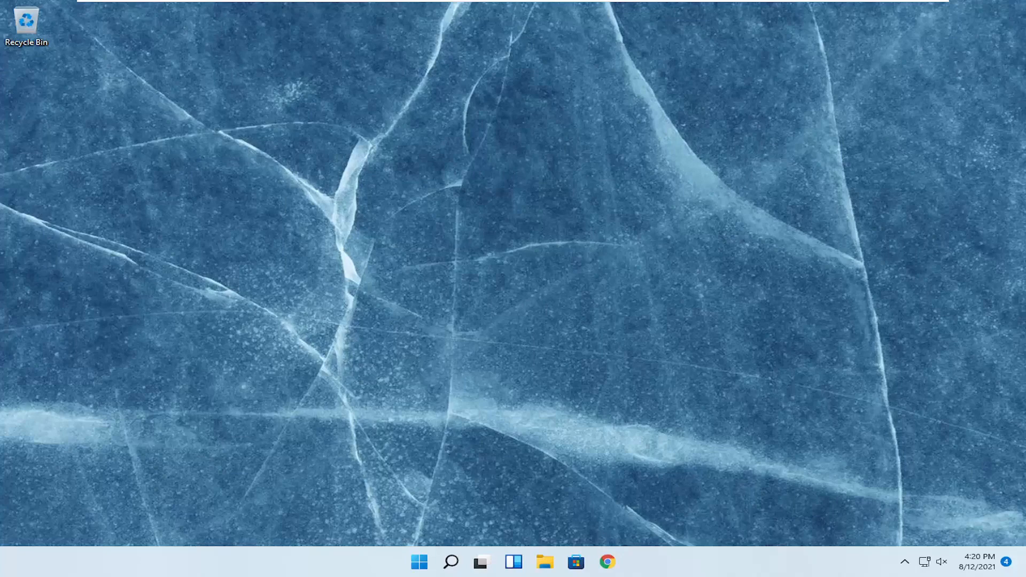
mouse_move(471, 503)
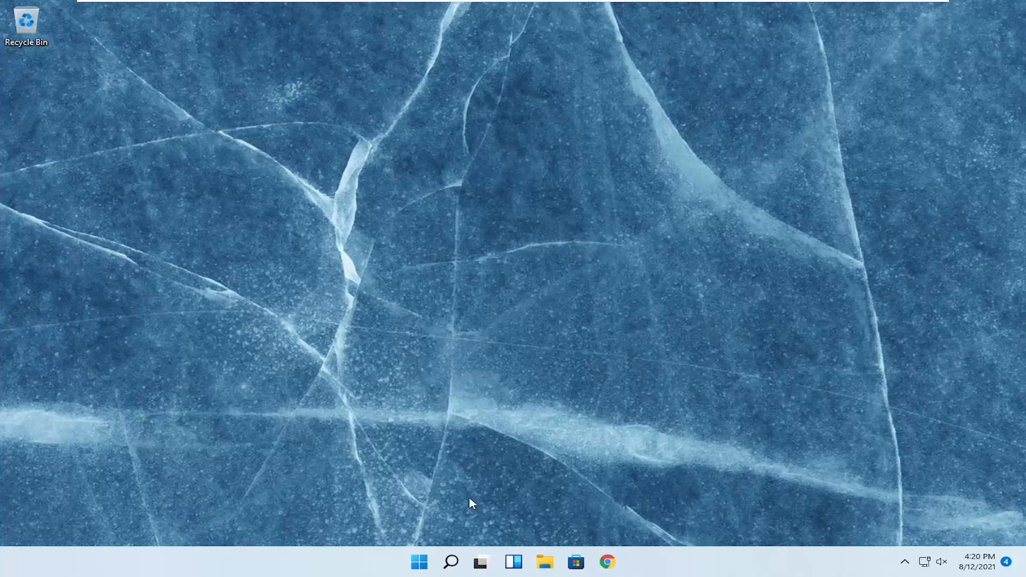
Search for 'settings' and launch the Settings app on its System page
click(450, 561)
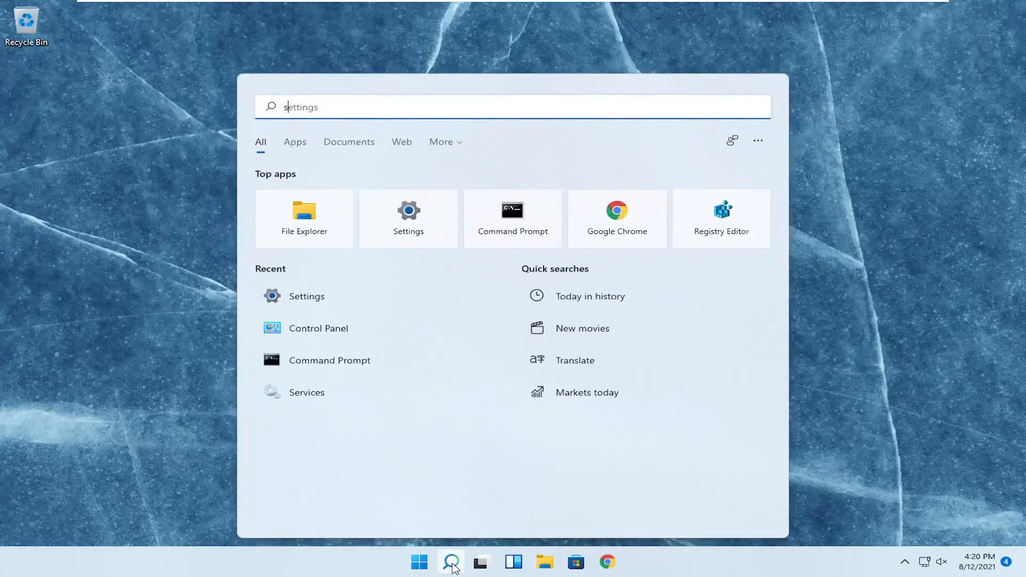
text(settings)
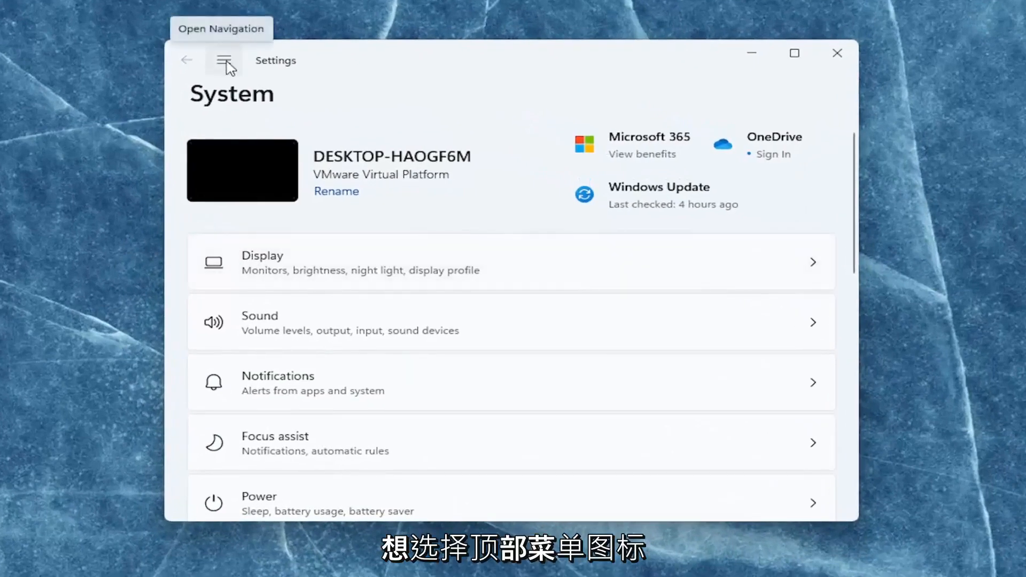
Navigate to Apps > Default apps and reach the Reset all default apps option
click(225, 60)
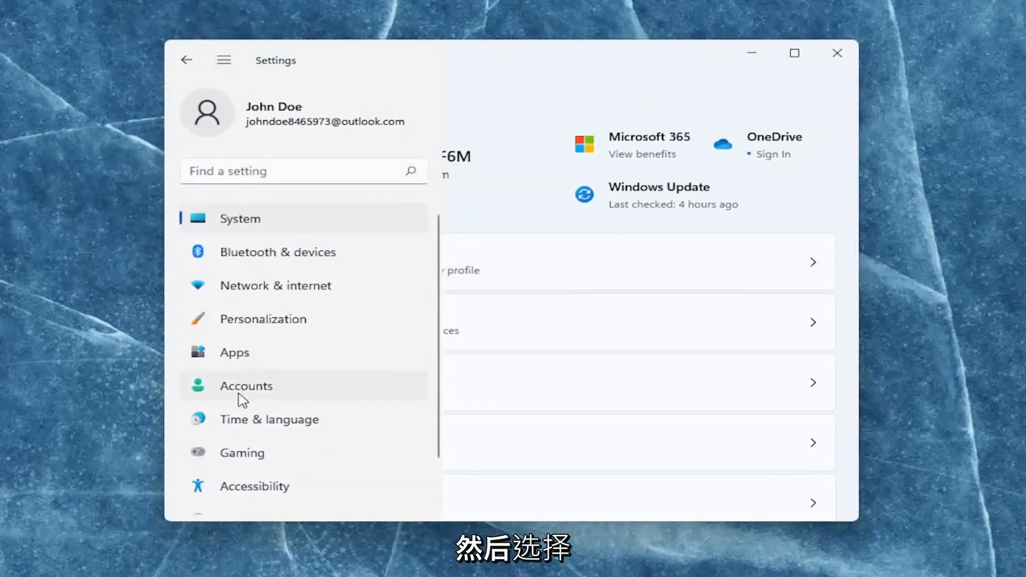
click(234, 351)
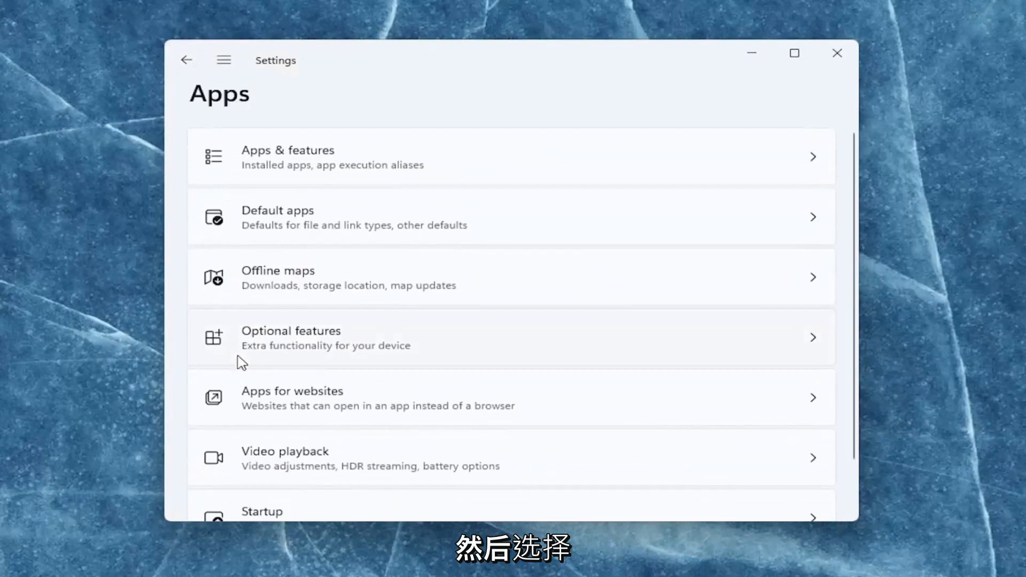
mouse_move(282, 230)
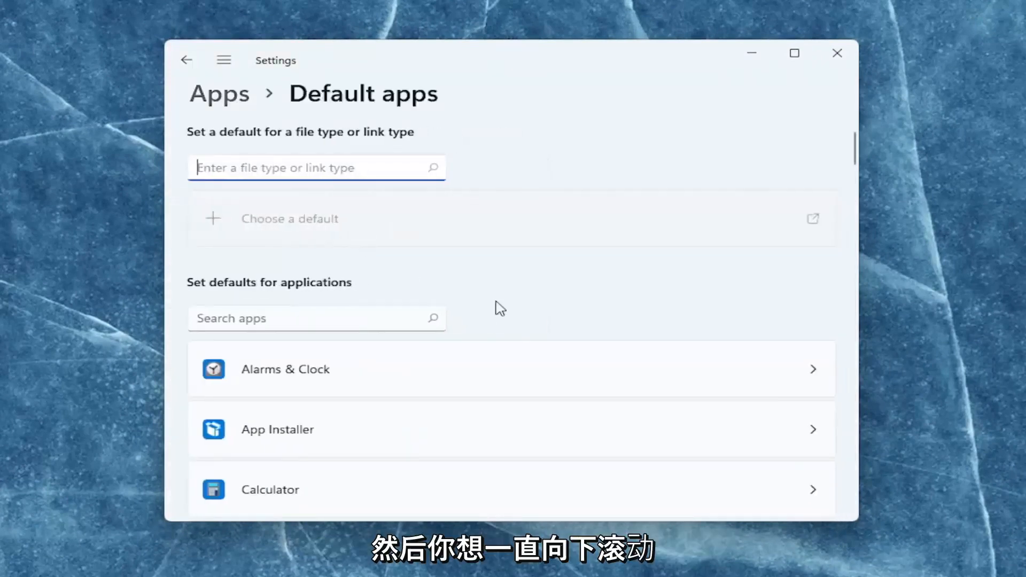
scroll(down, 3)
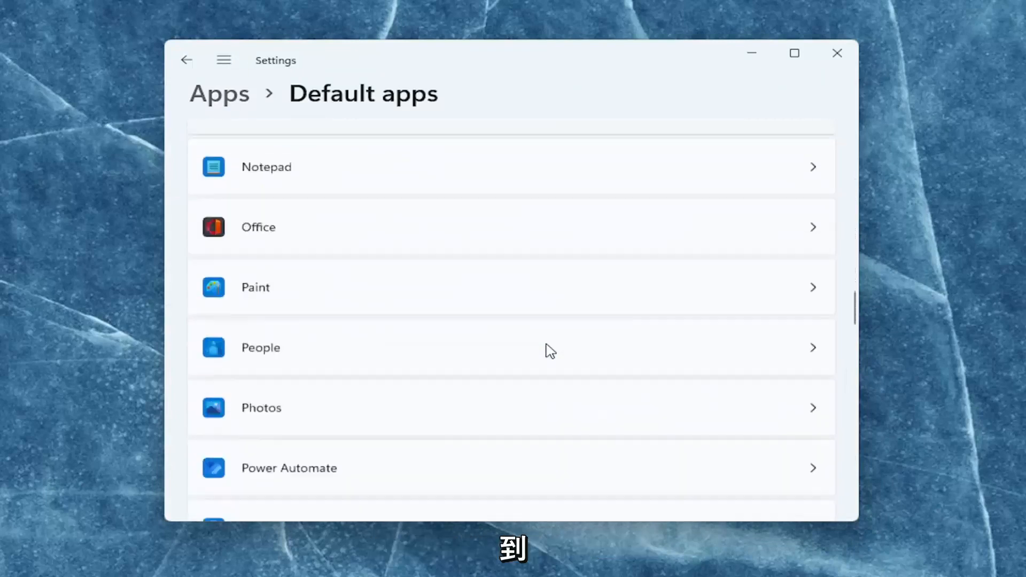
scroll(down, 3)
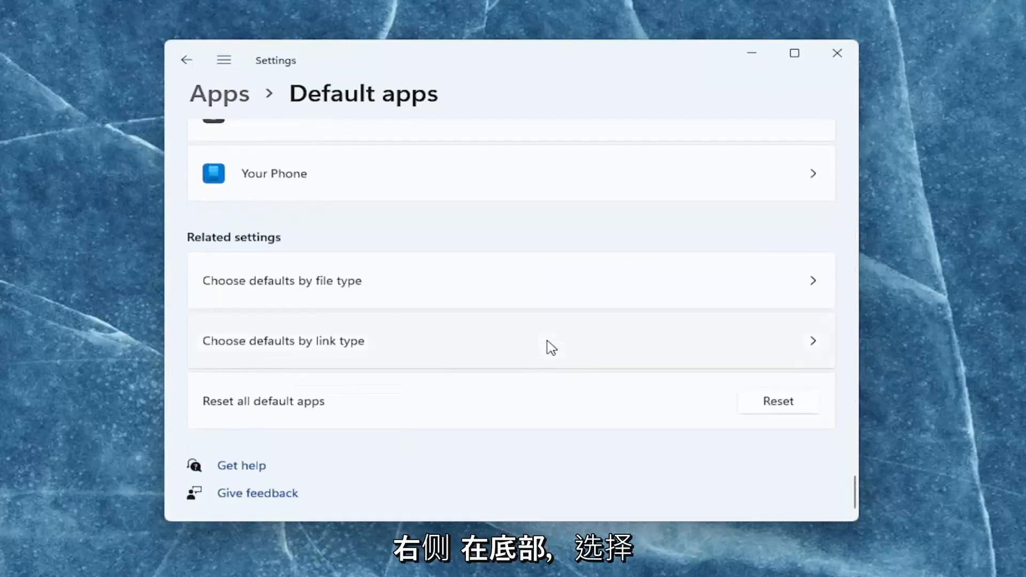
mouse_move(314, 411)
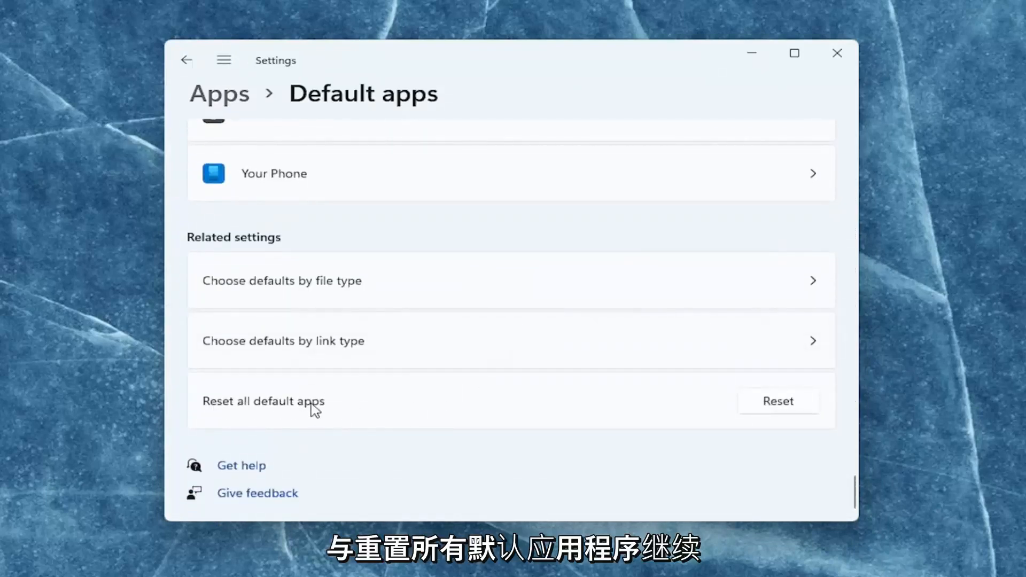
Reset all default apps to Microsoft's recommendations, then search for 'cmd'
click(778, 400)
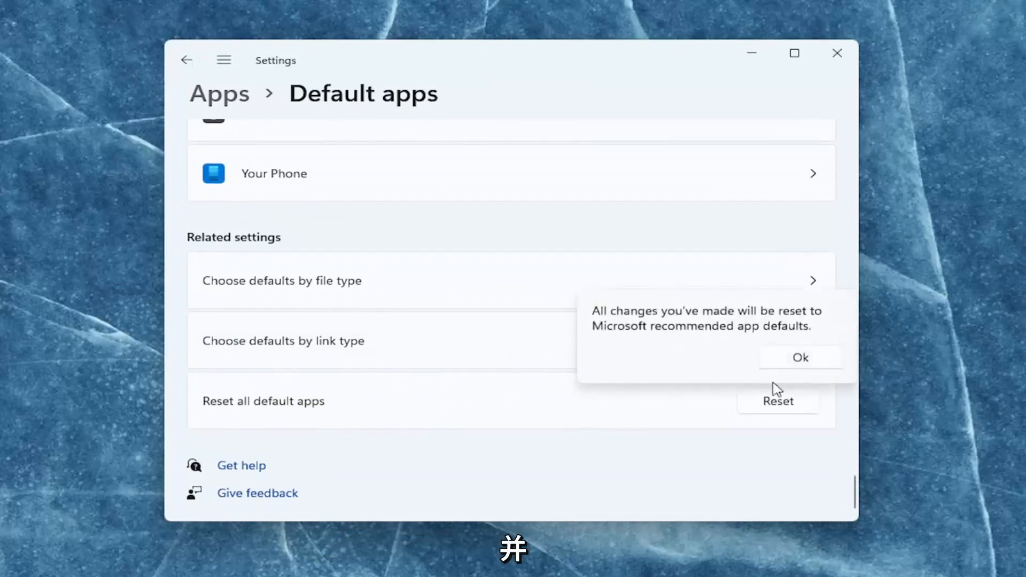
click(800, 357)
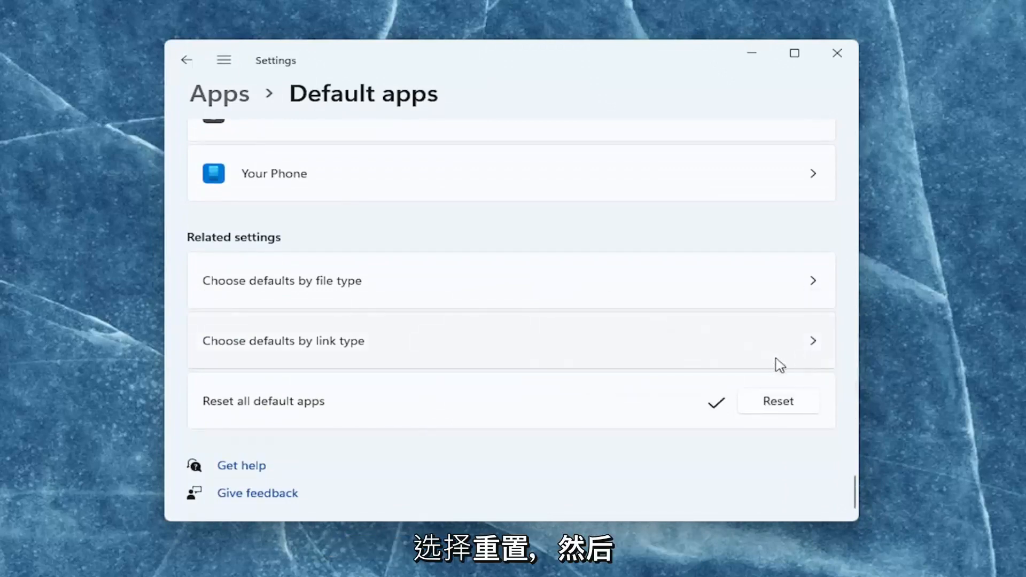
text(cmd)
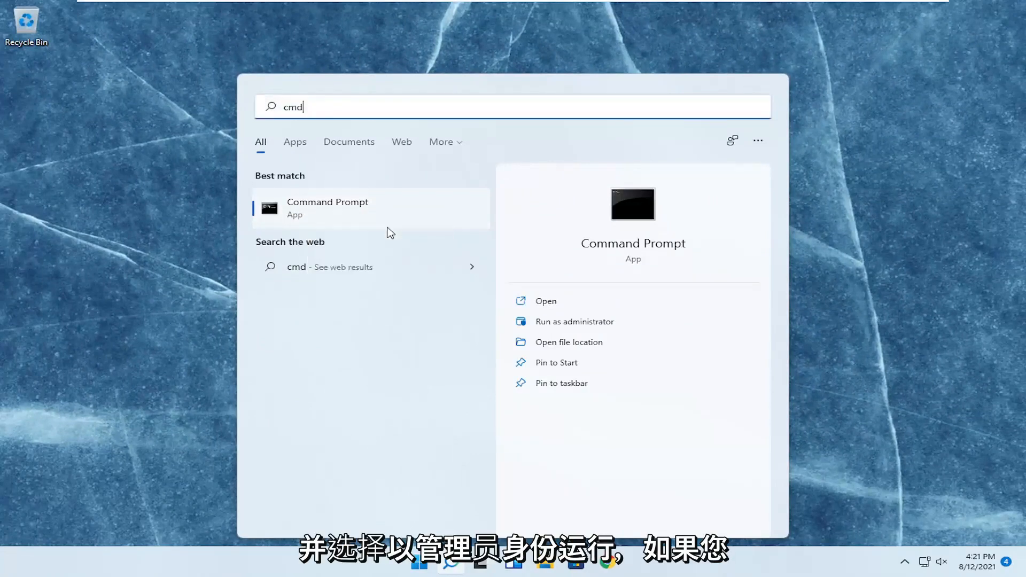
Launch Command Prompt as administrator and approve the UAC prompt
click(574, 321)
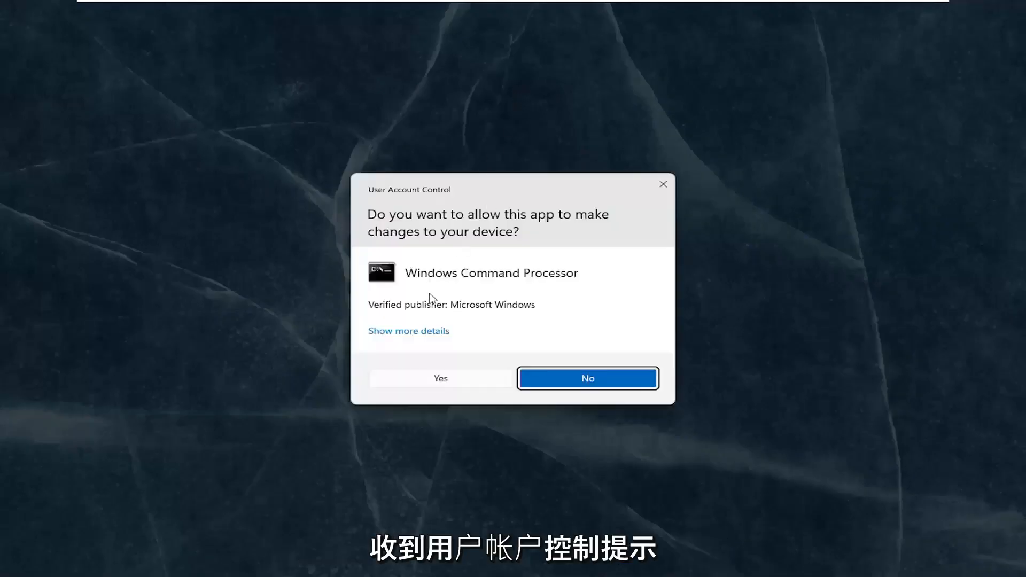
click(440, 378)
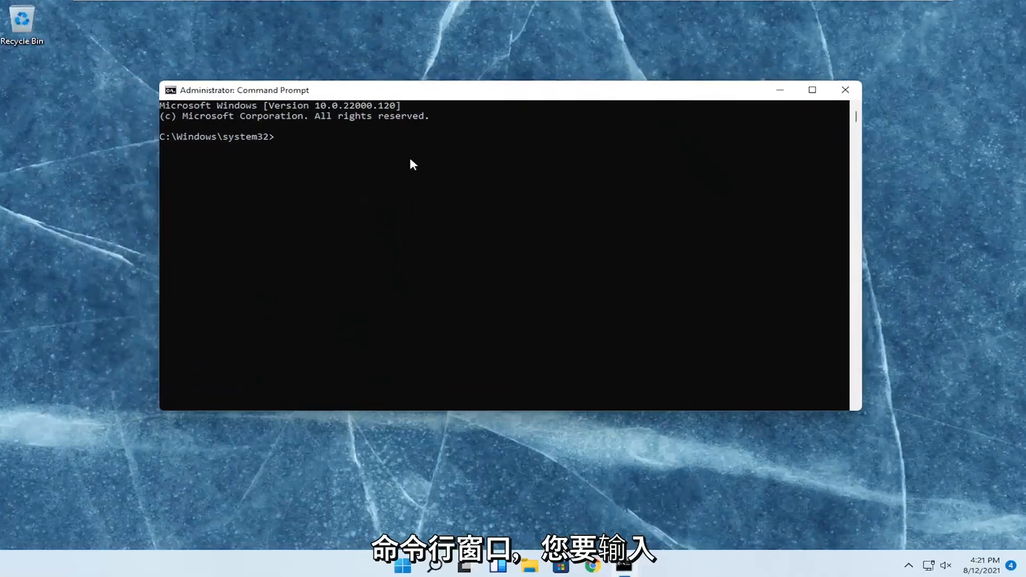
Enter the system file check command 'sfc /scannow' at the elevated prompt
text(sfc)
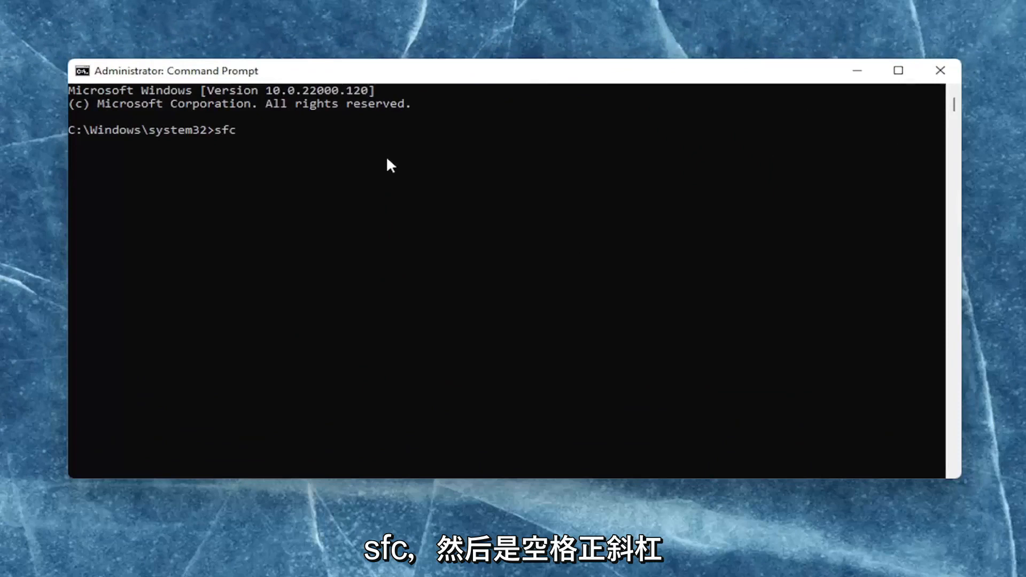
text(/sca)
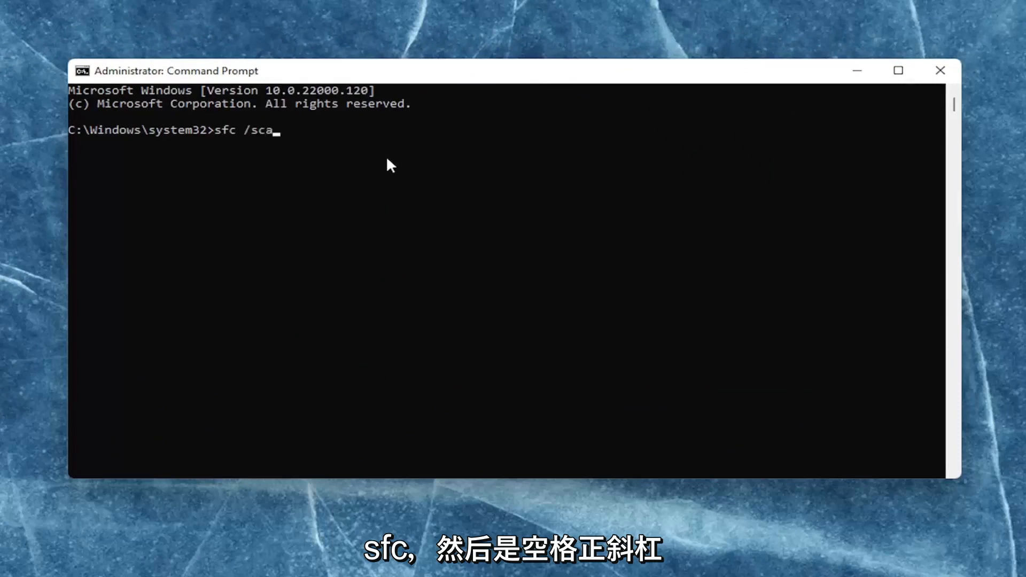
text(nnow)
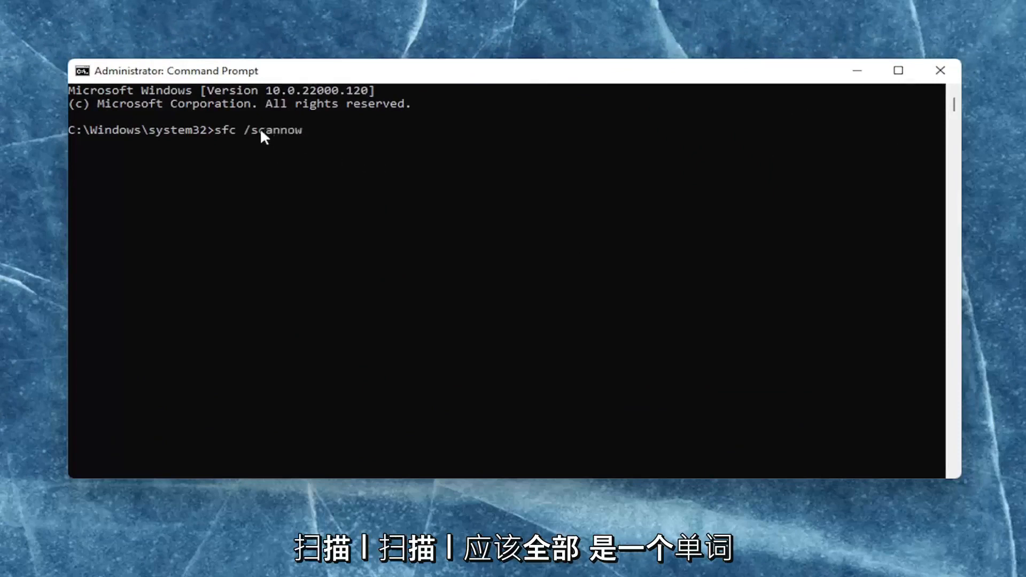
mouse_move(235, 190)
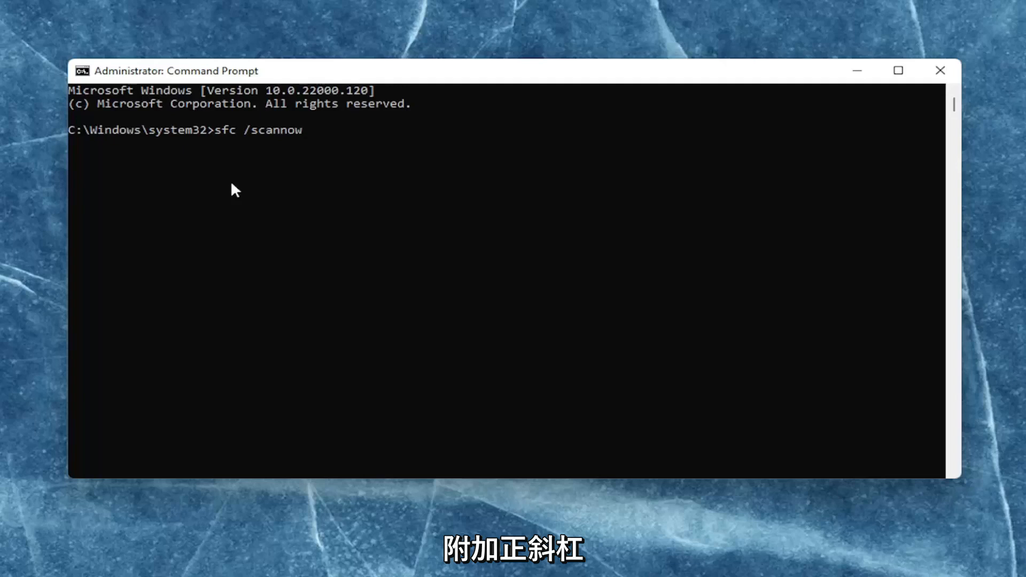